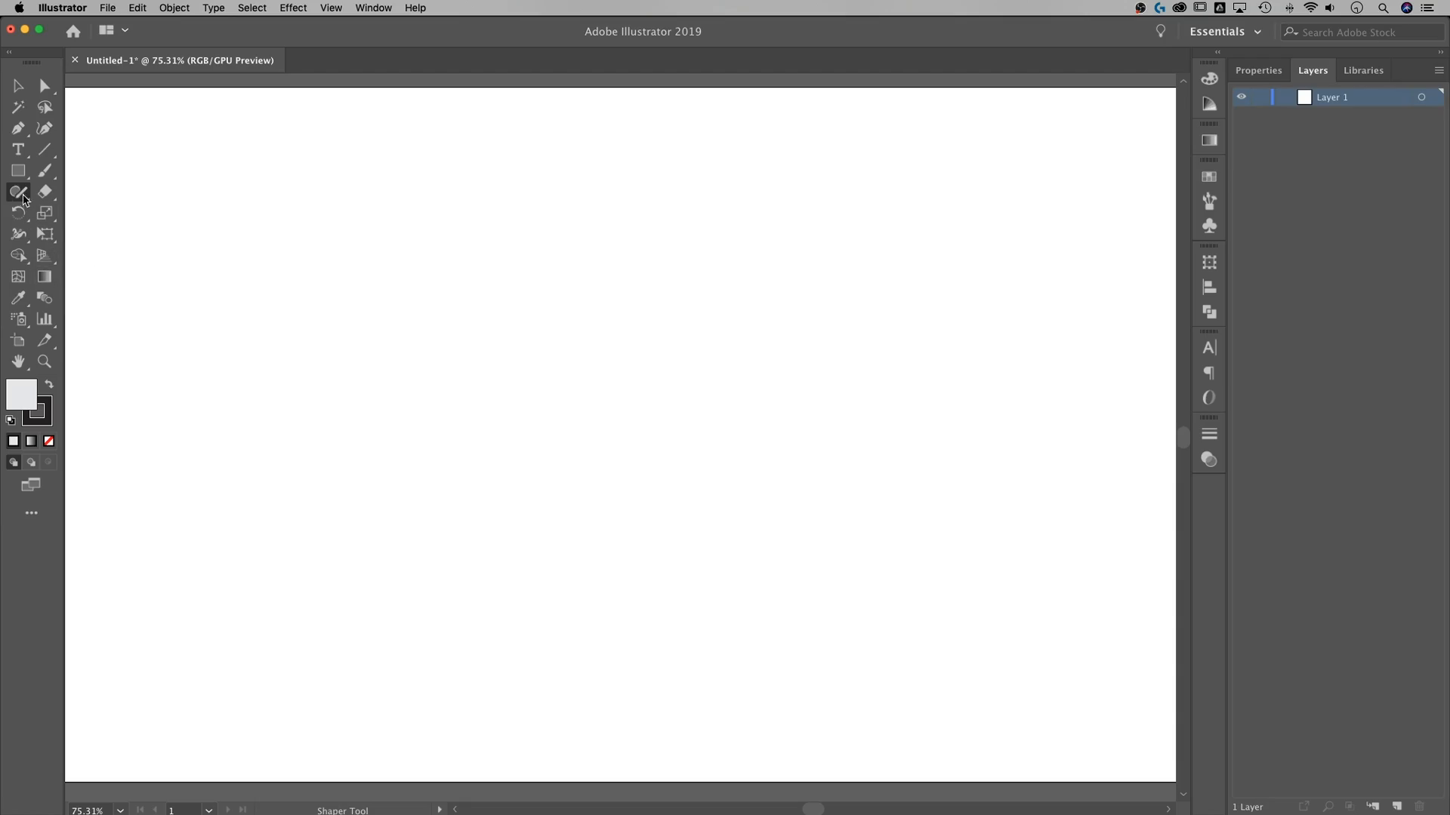
Step: Activate the Shaper Tool from the Pencil tool group flyout for shape drawing
{"action": "left_click", "coordinate": [18, 191]}
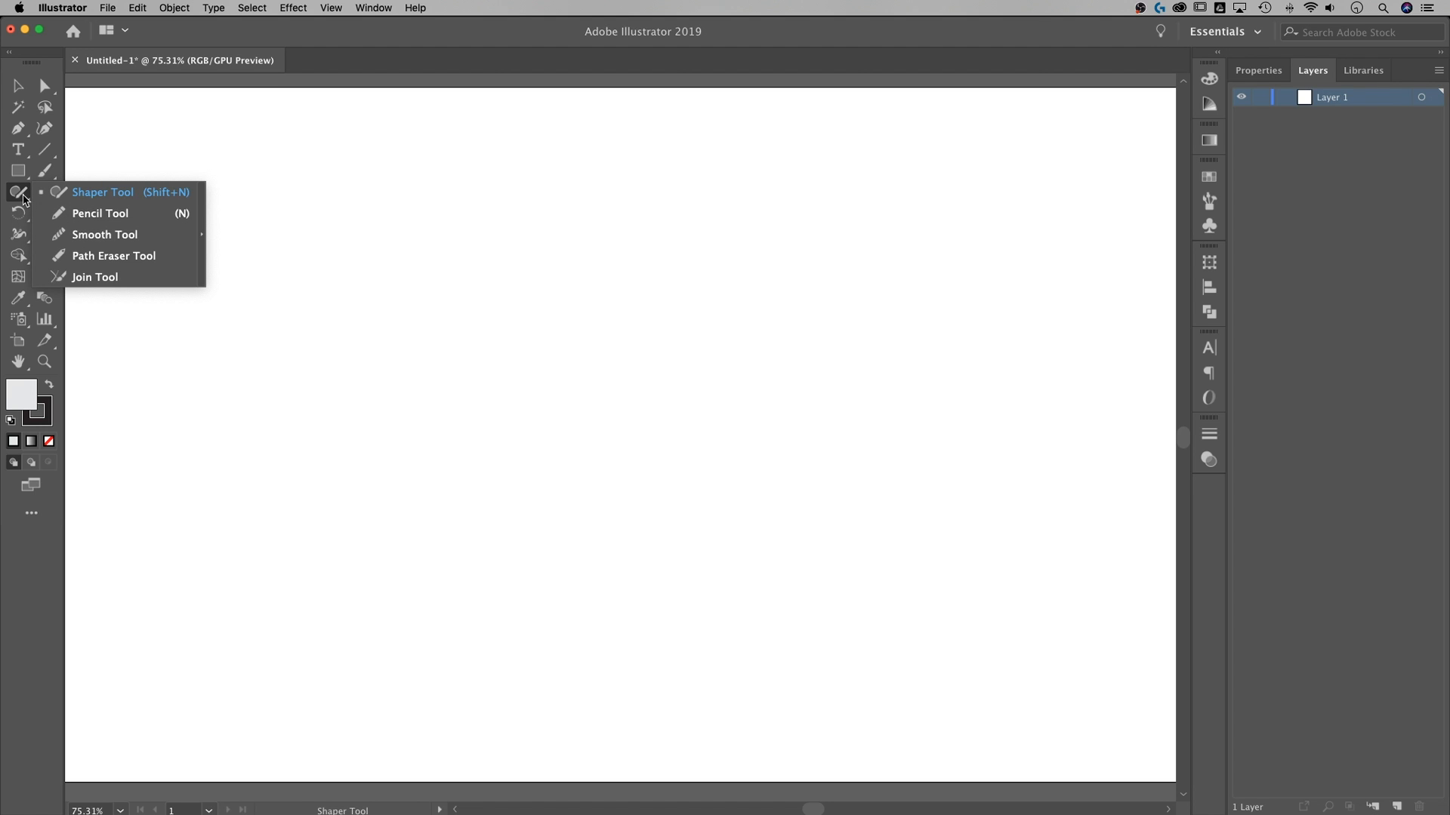
{"action": "mouse_move", "coordinate": [104, 235]}
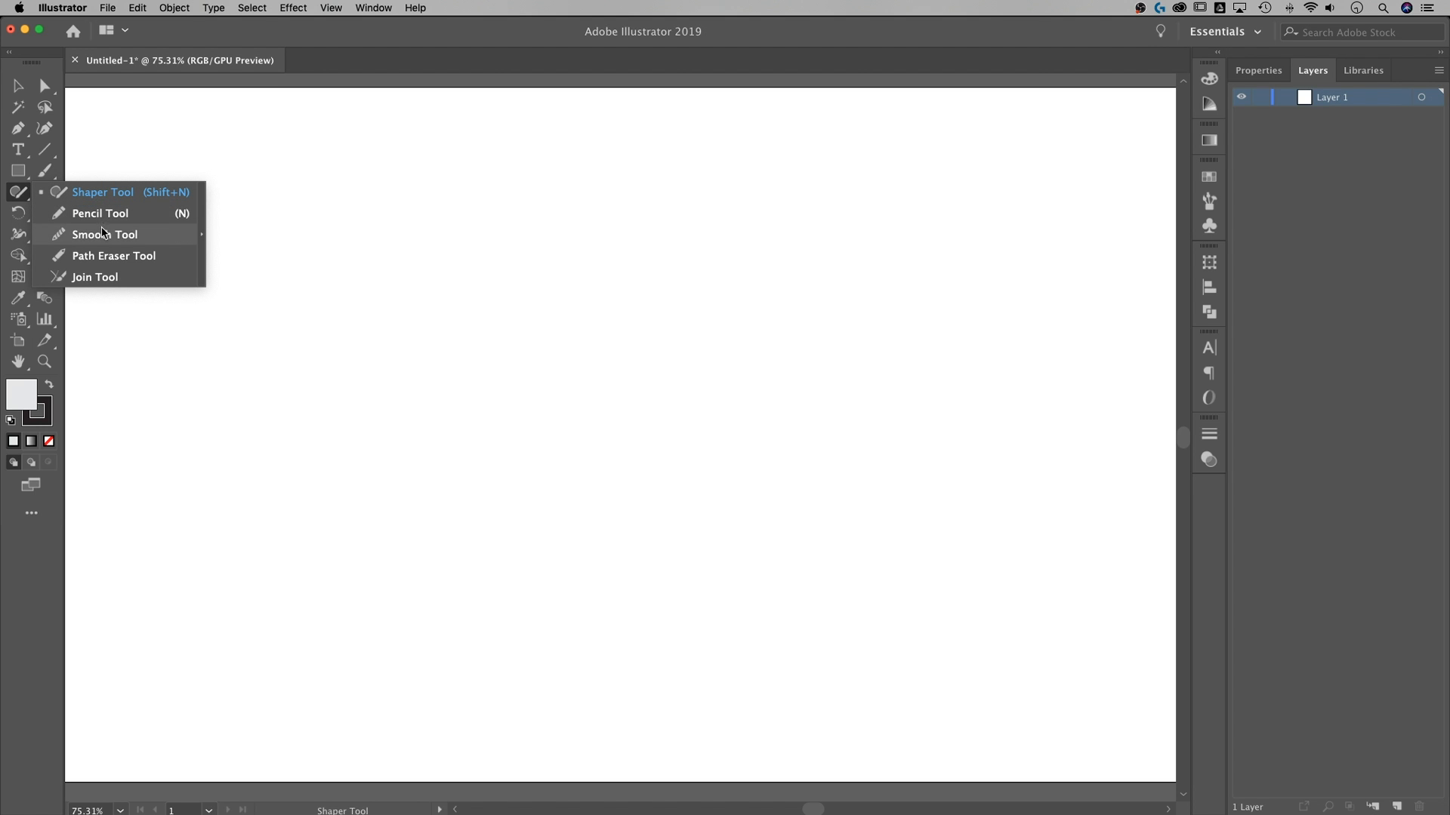
{"action": "mouse_move", "coordinate": [88, 192]}
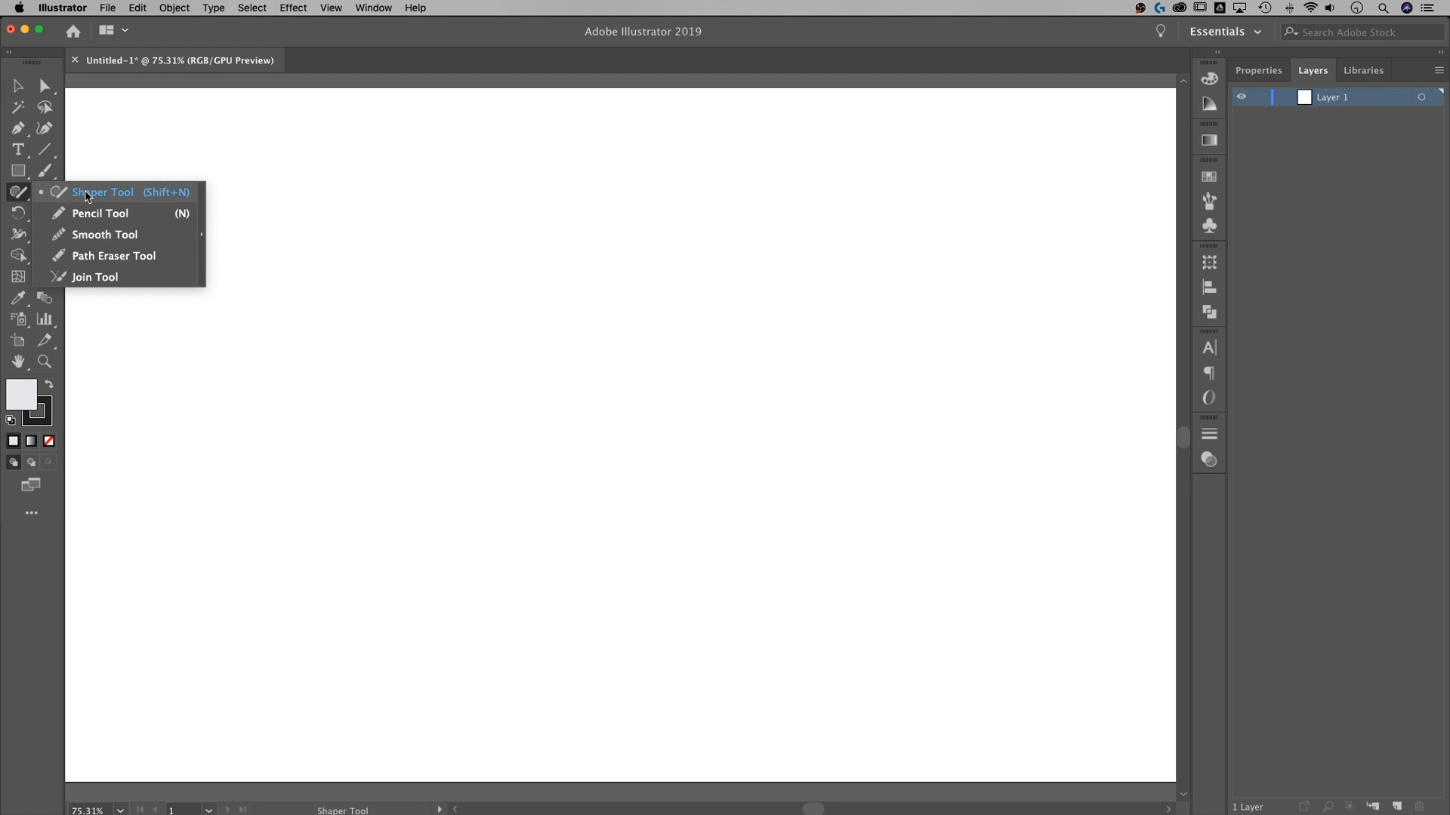
{"action": "mouse_move", "coordinate": [100, 200]}
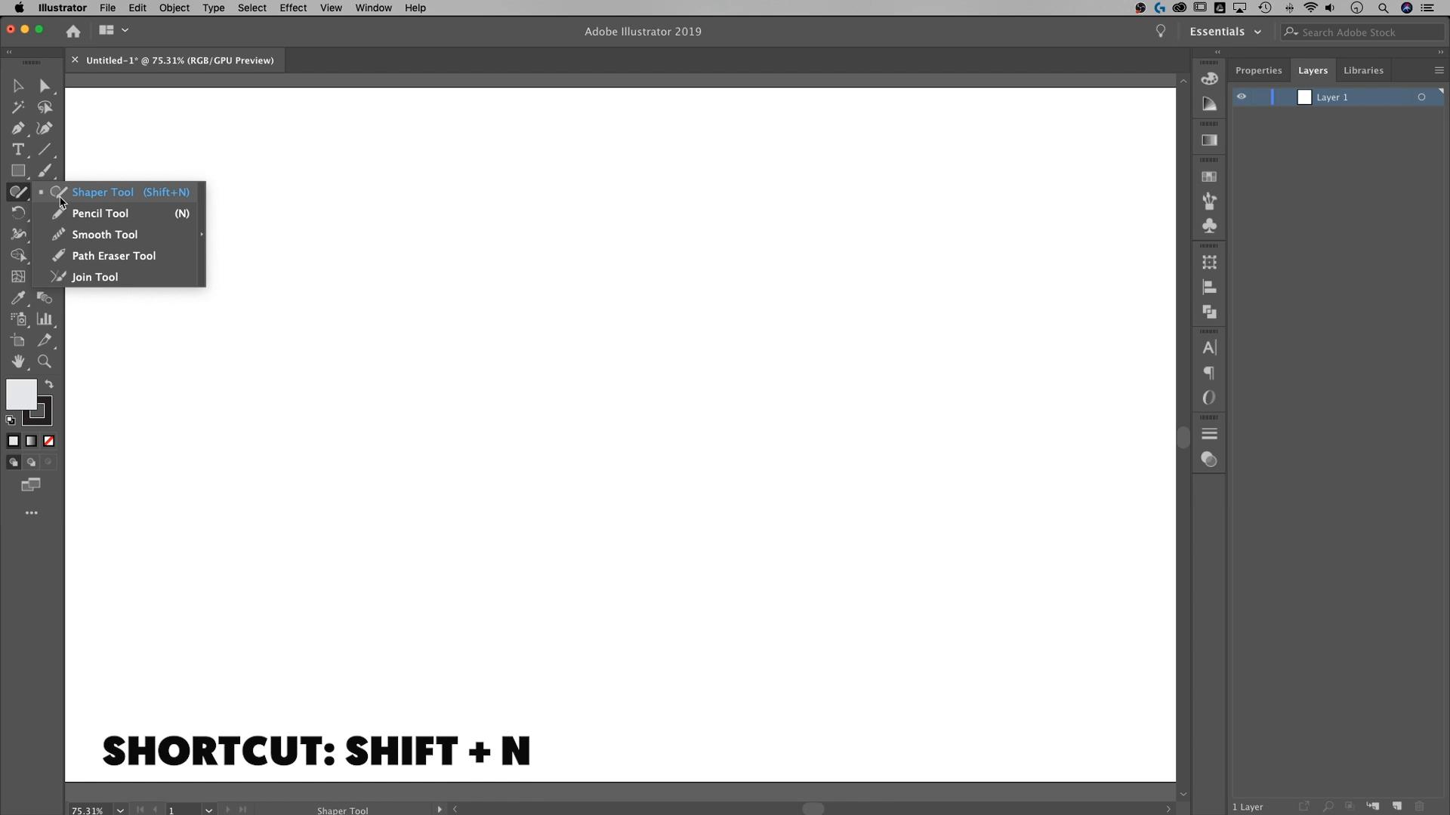
{"action": "left_click", "coordinate": [103, 191]}
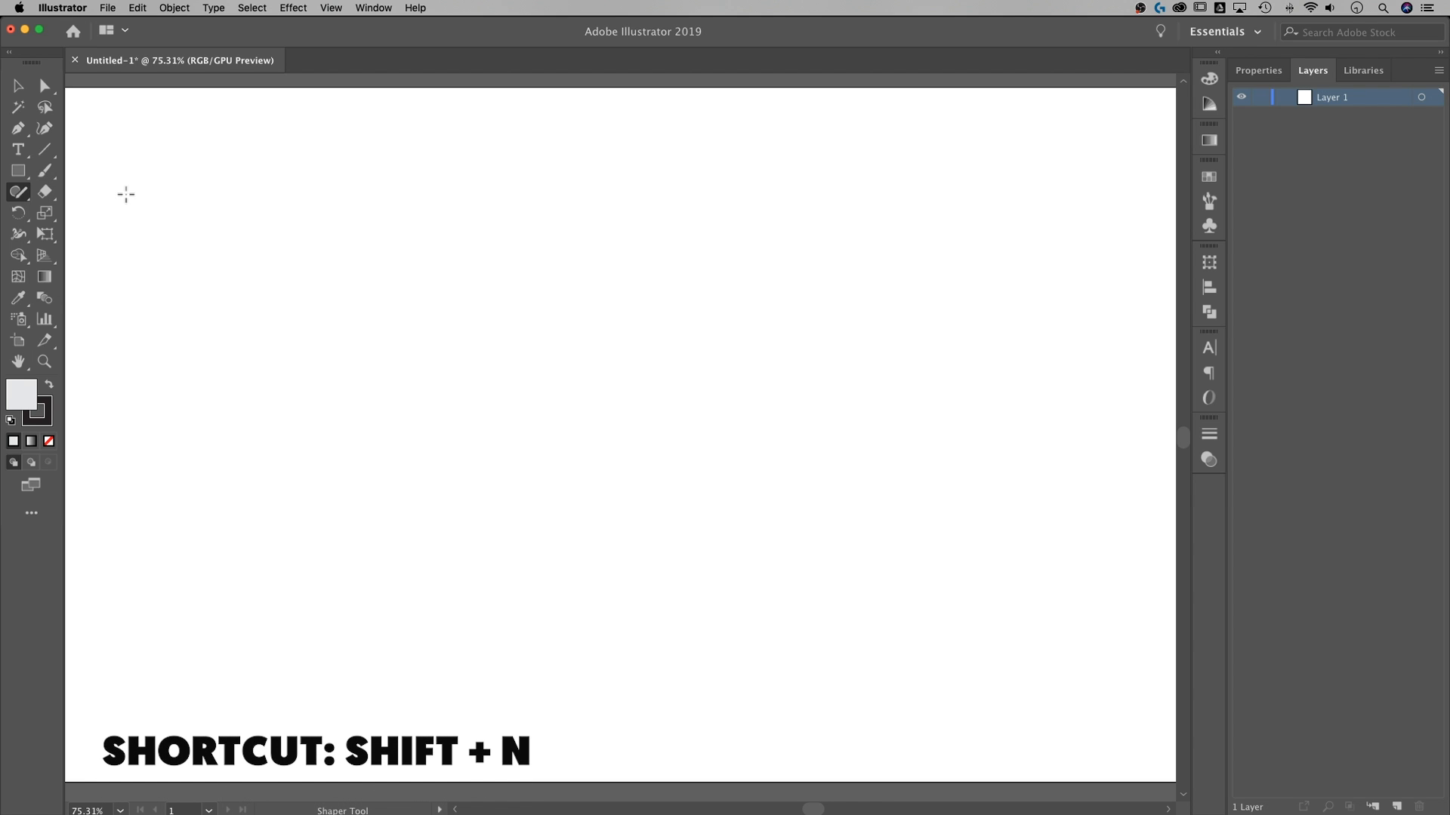